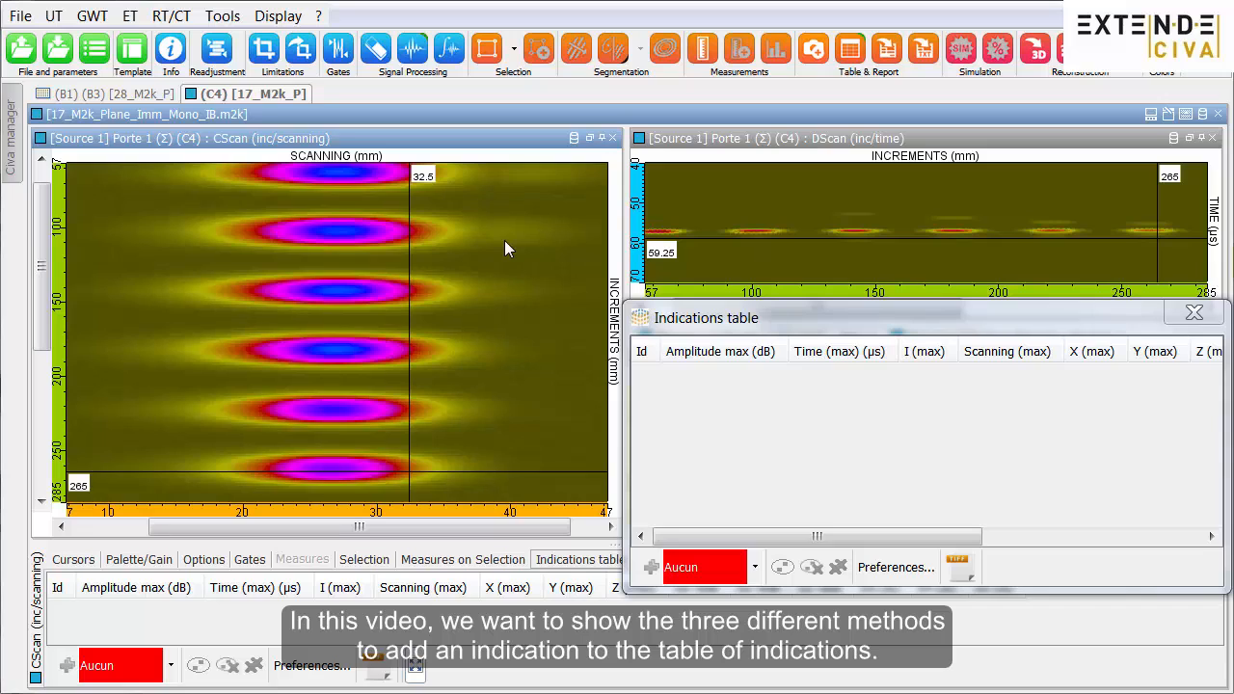
mouse_move(505, 73)
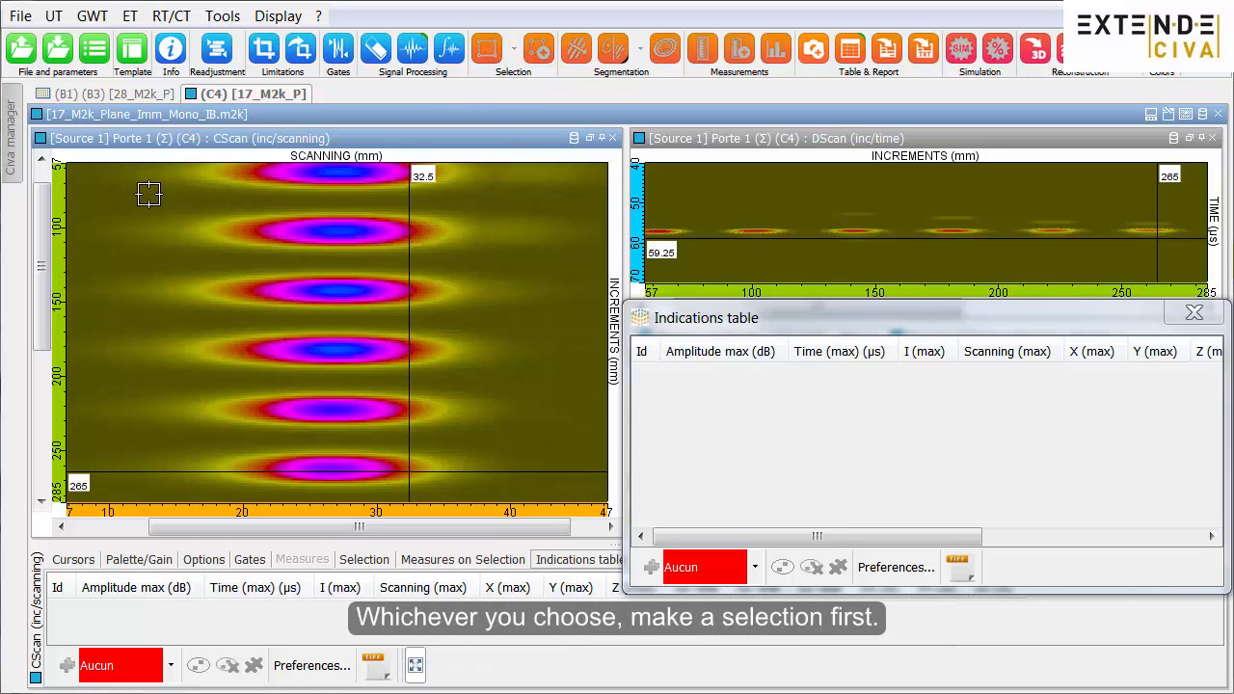
Step: Box-select the top defect and add its max amplitude (-1.2 dB) as indication 1
left_click_drag(150, 193, 536, 260)
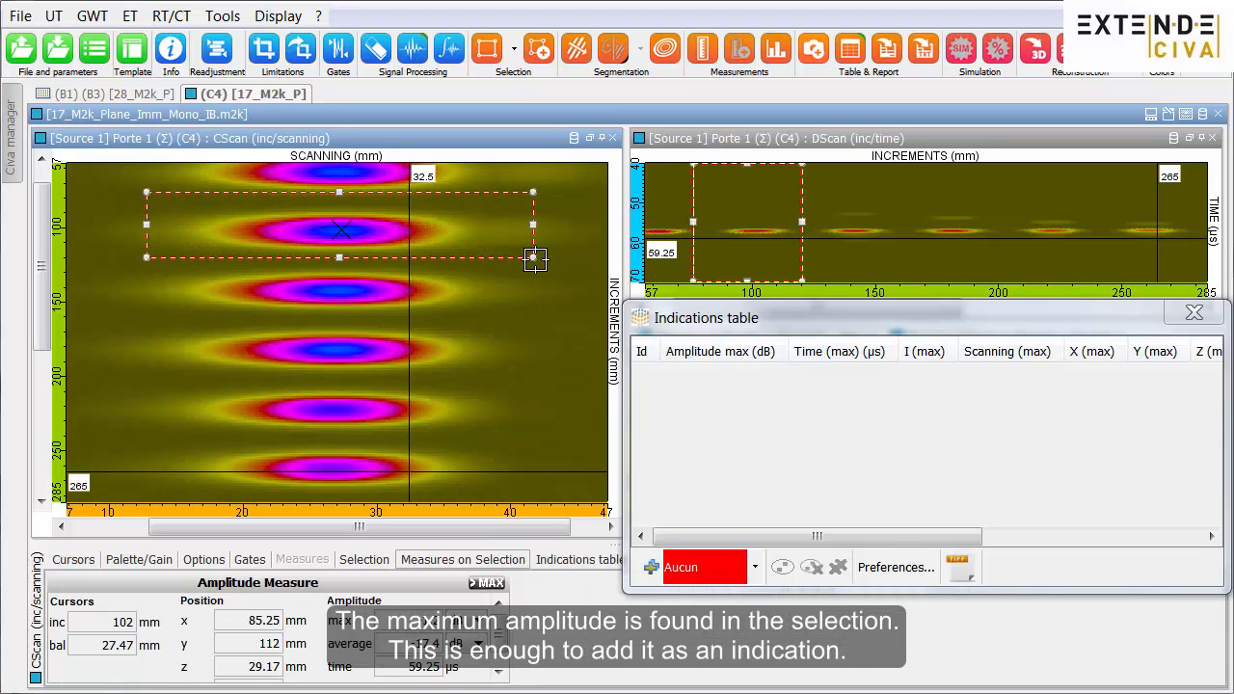
mouse_move(538, 48)
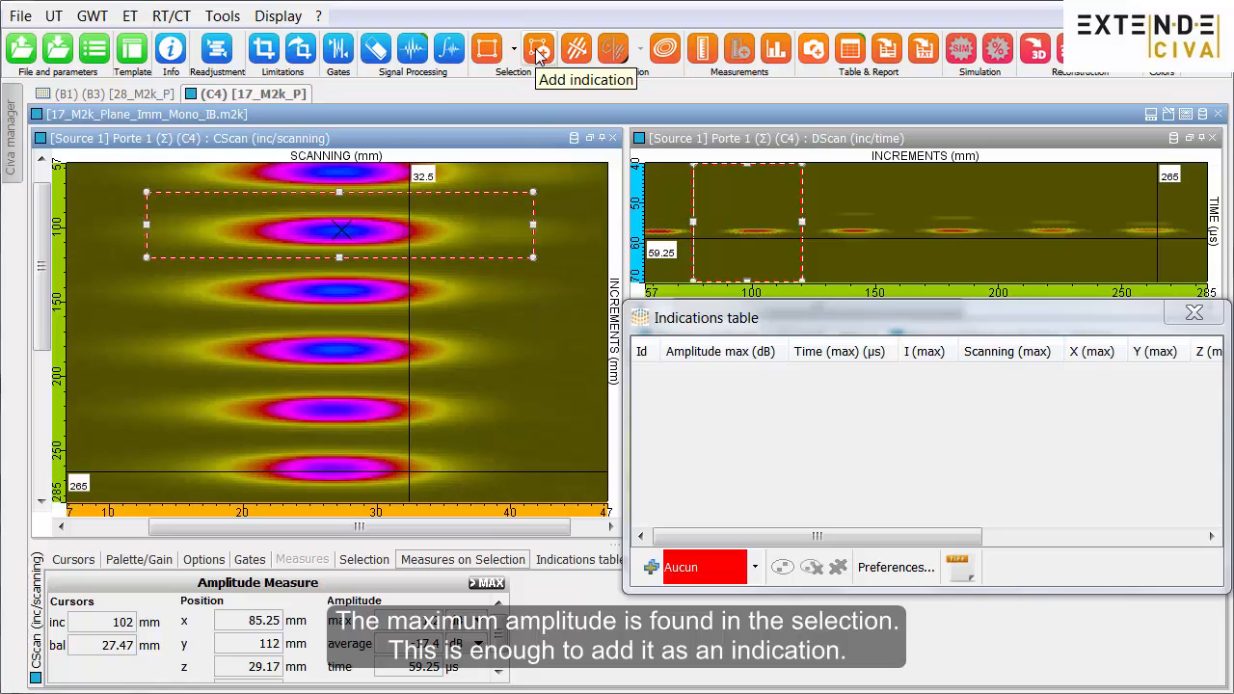
left_click(540, 47)
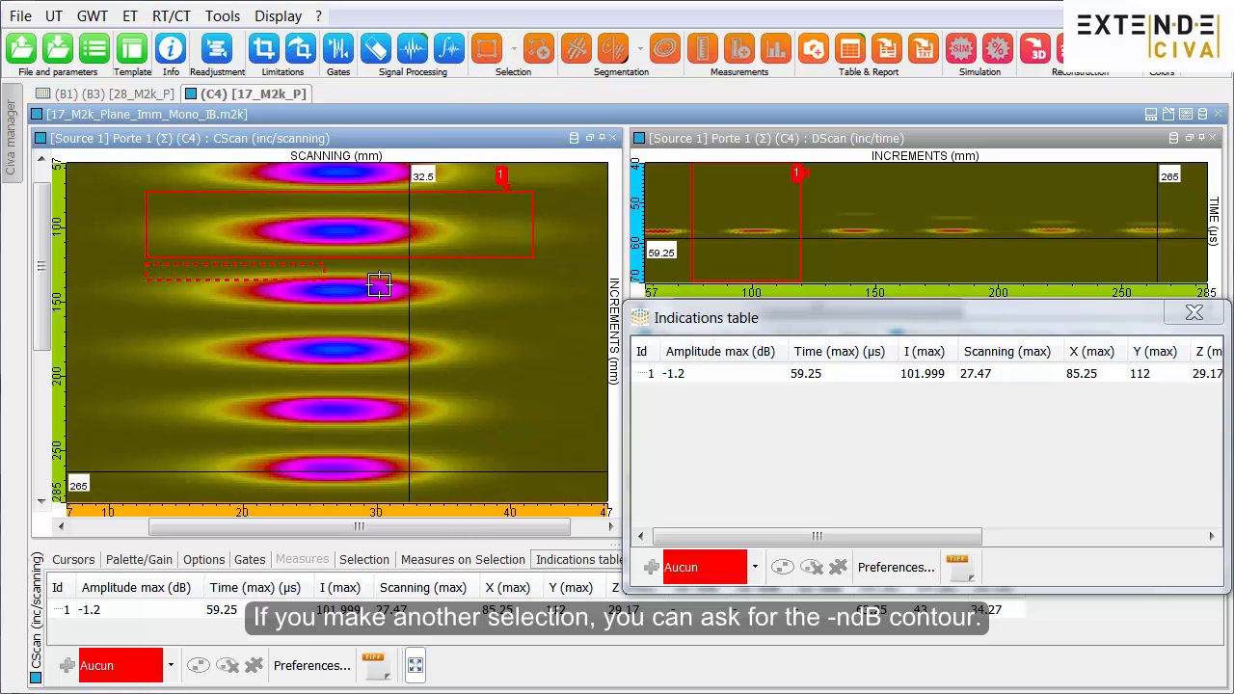
Step: Box-select the second defect, compute its -ndB contour and add it as indication 2 (-1.1 dB)
left_click_drag(147, 266, 536, 318)
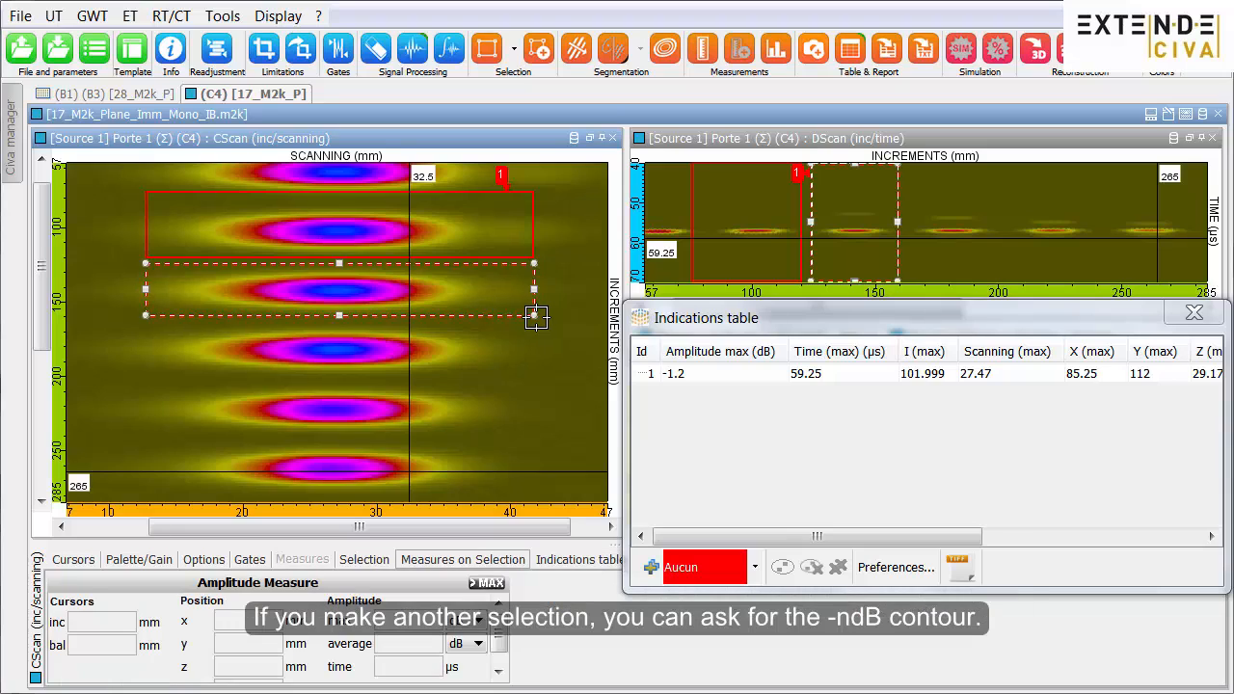
left_click(335, 289)
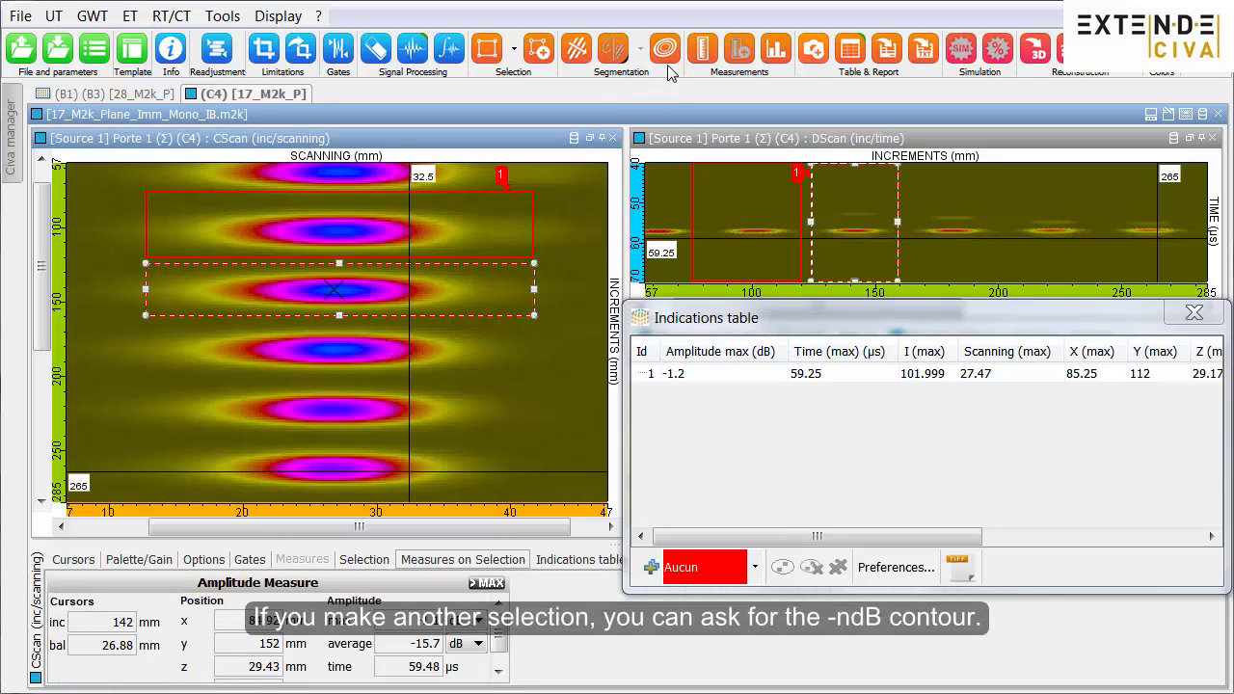
left_click(663, 46)
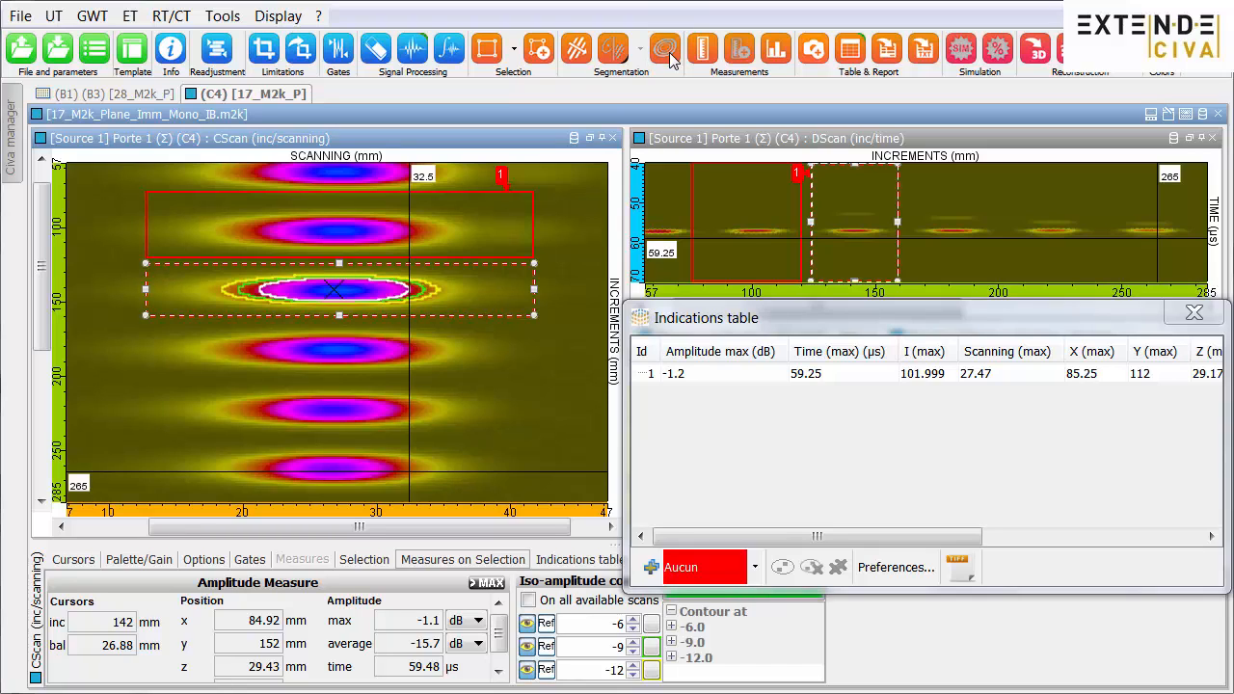
mouse_move(539, 48)
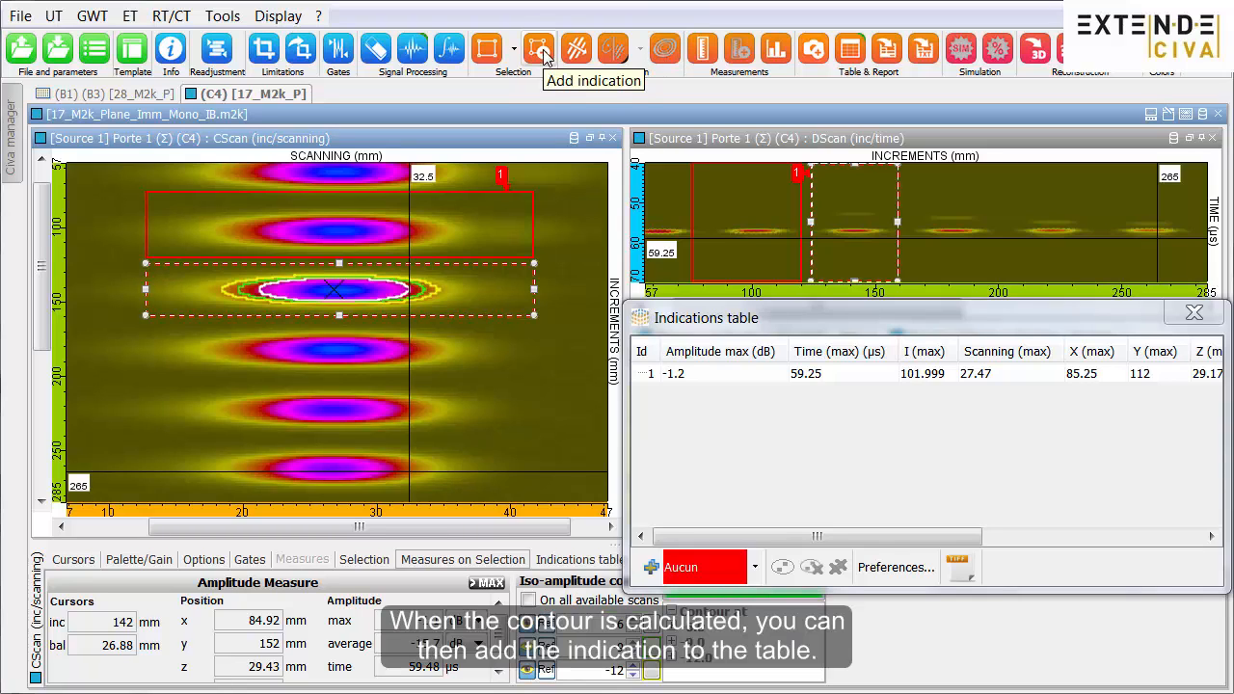
left_click(540, 46)
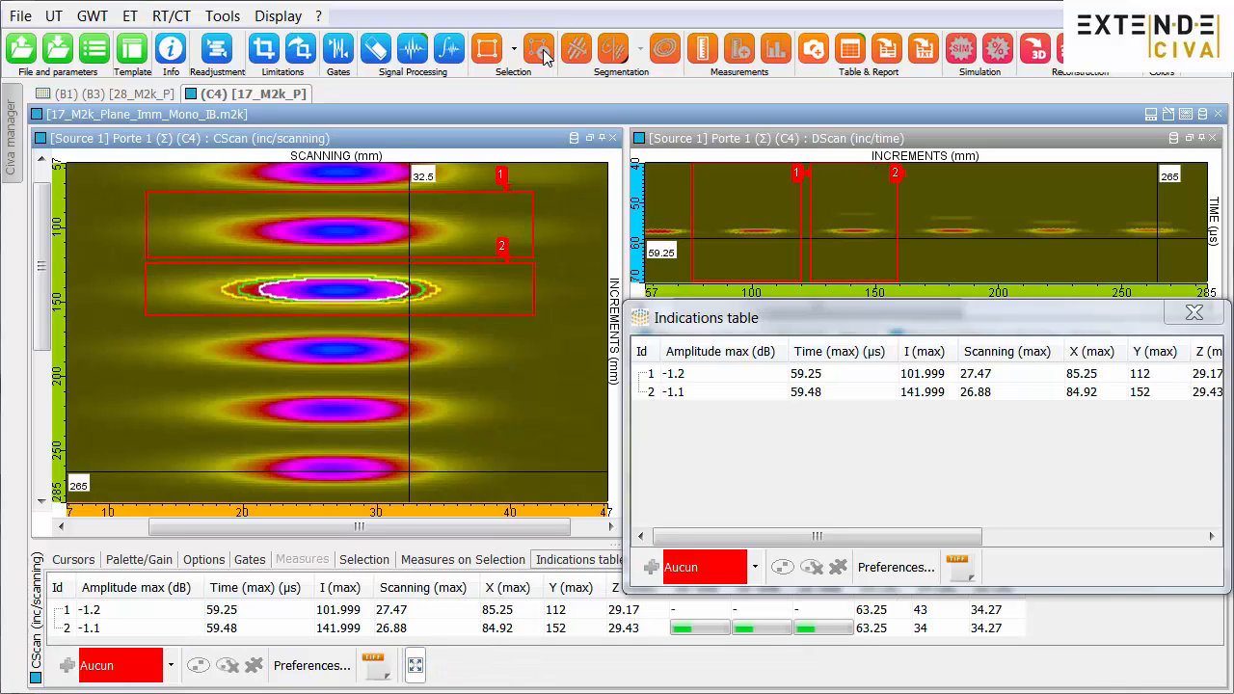
mouse_move(486, 48)
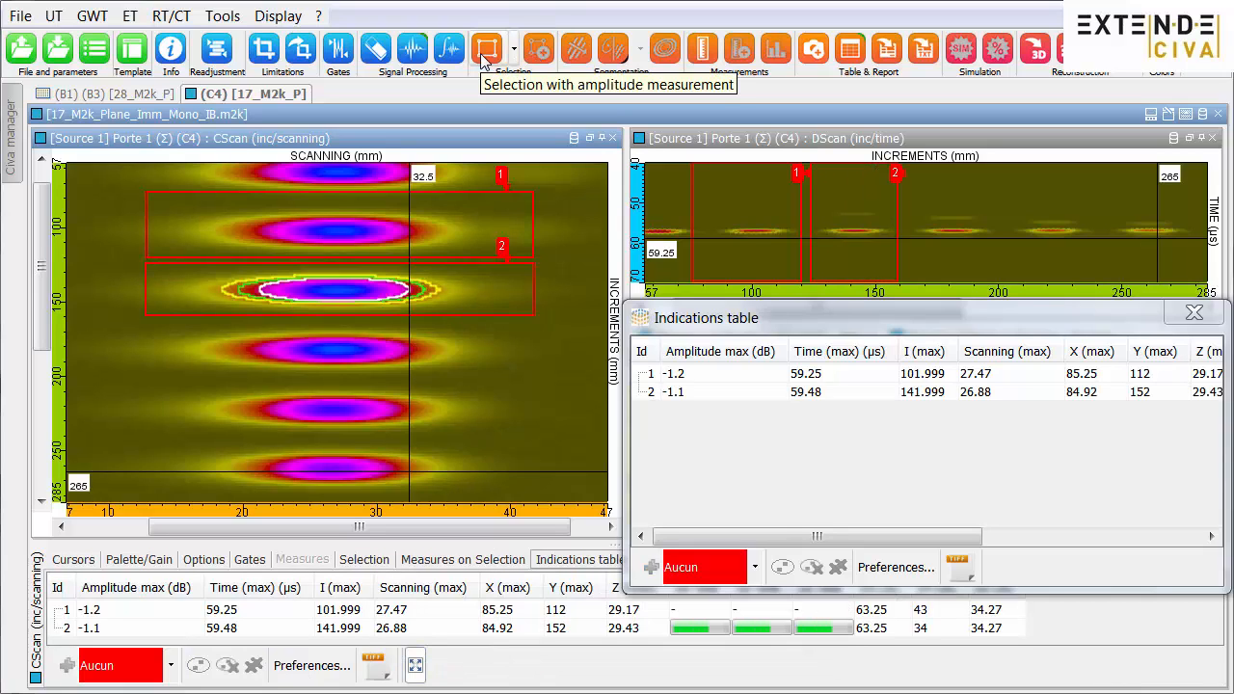
mouse_move(403, 108)
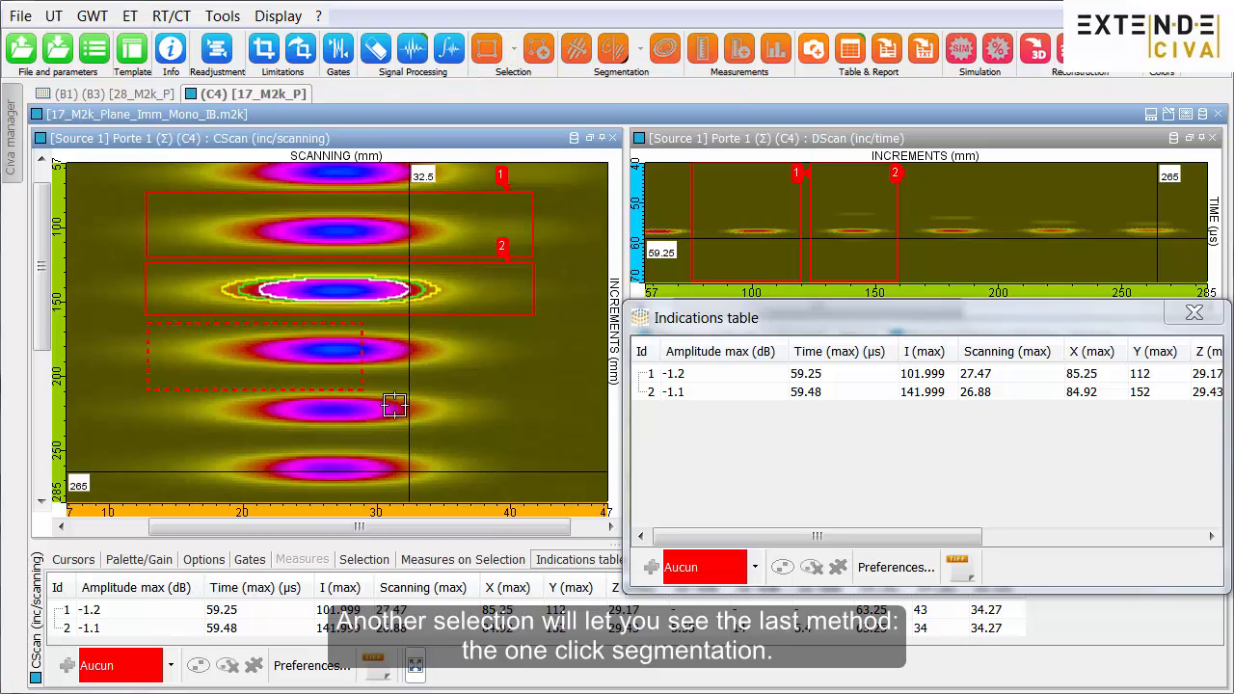
Step: Box-select the three lower defects and run one-click segmentation on them
left_click_drag(394, 405, 524, 443)
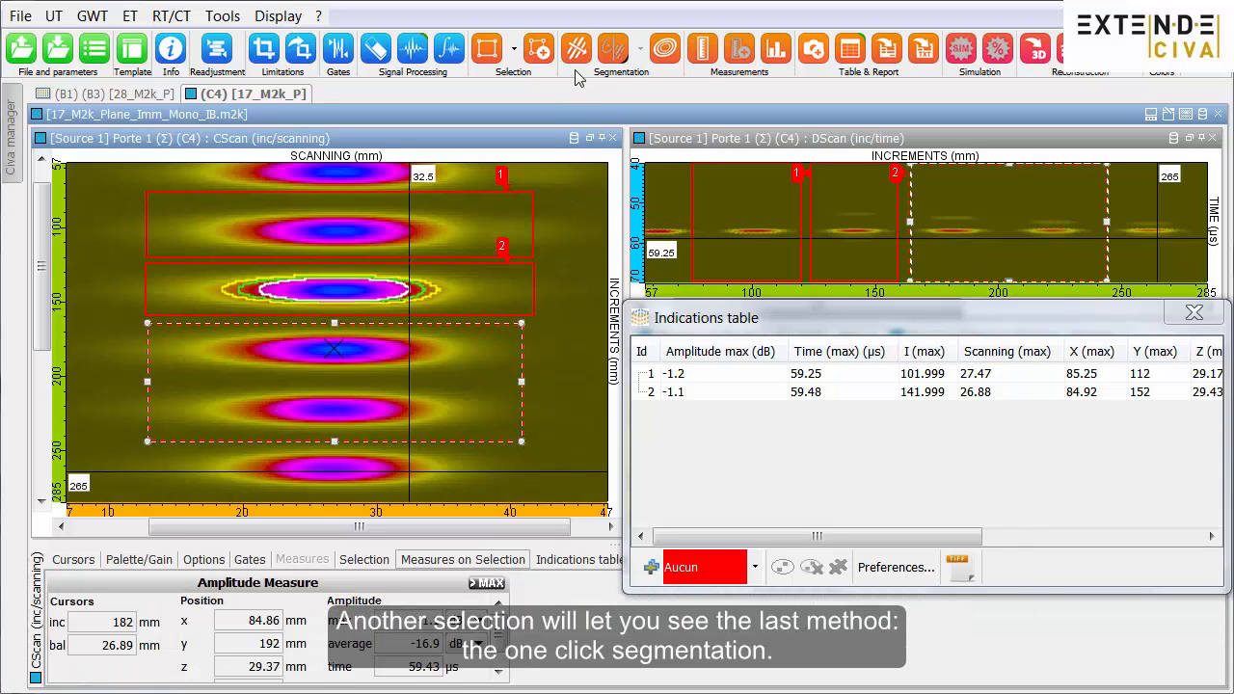
left_click(574, 46)
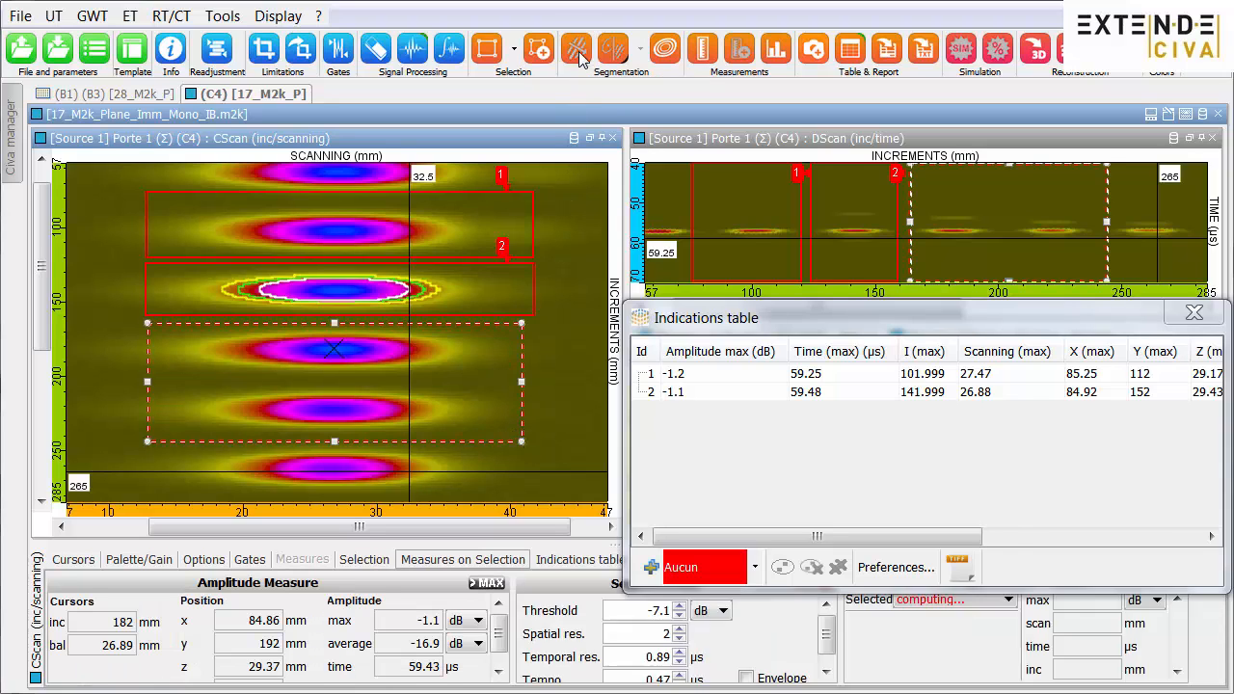